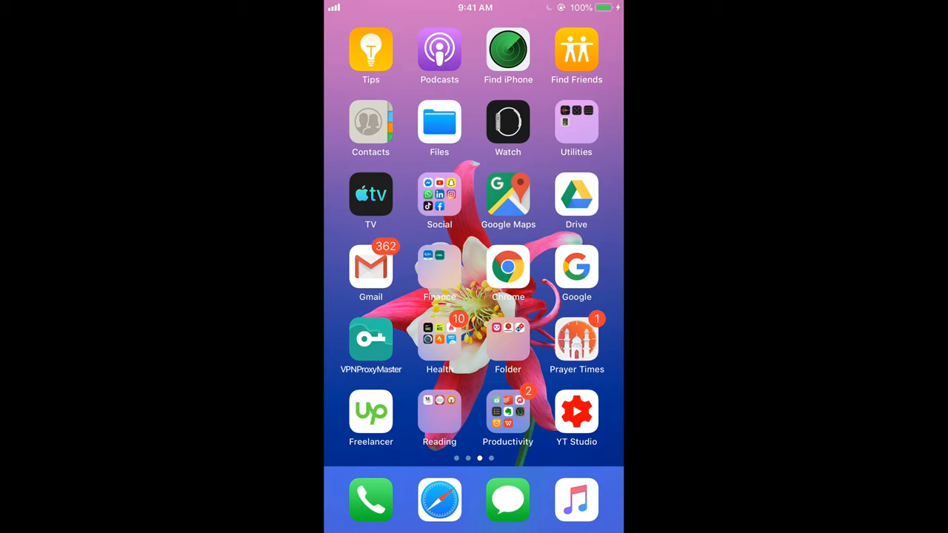
Launch the YouTube app from the home screen's Social folder.
click(439, 195)
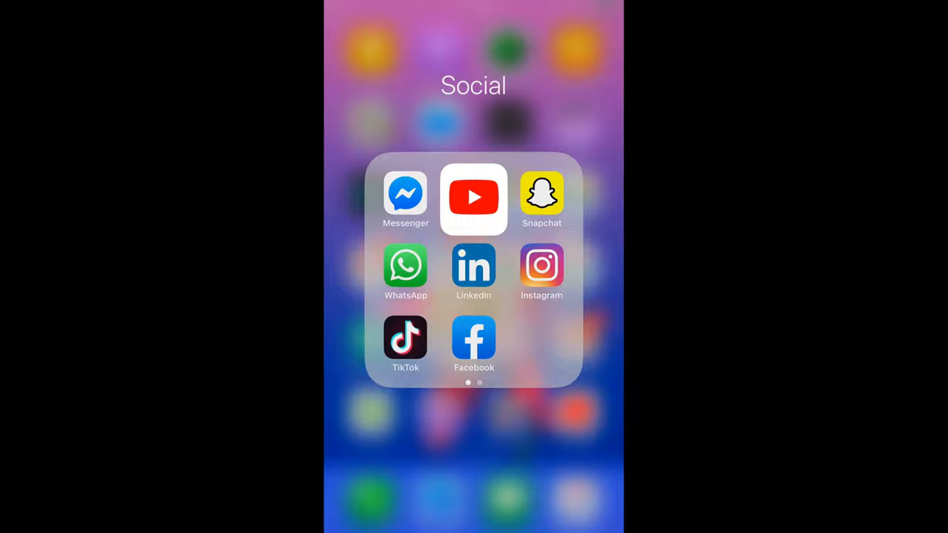
click(473, 198)
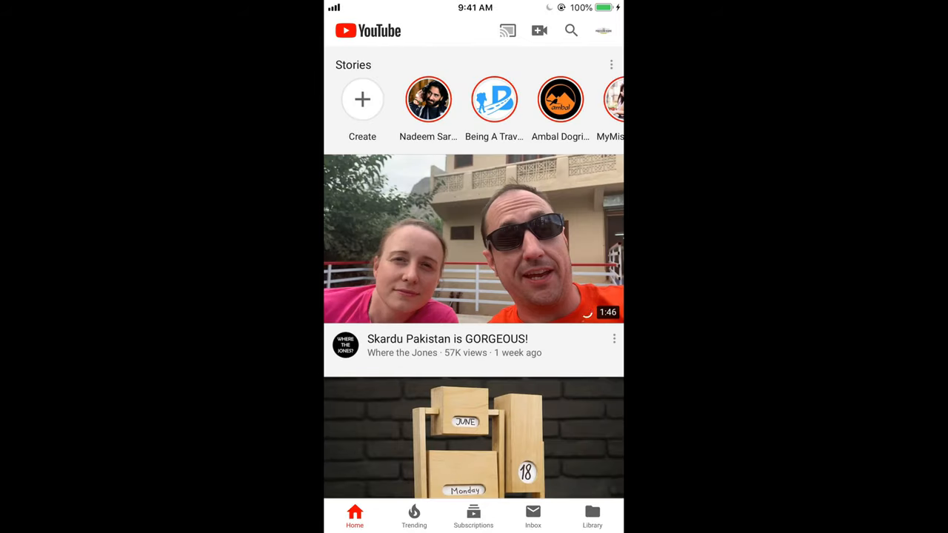
Open the Processing Brains channel page through the account menu's 'Your channel'.
click(603, 30)
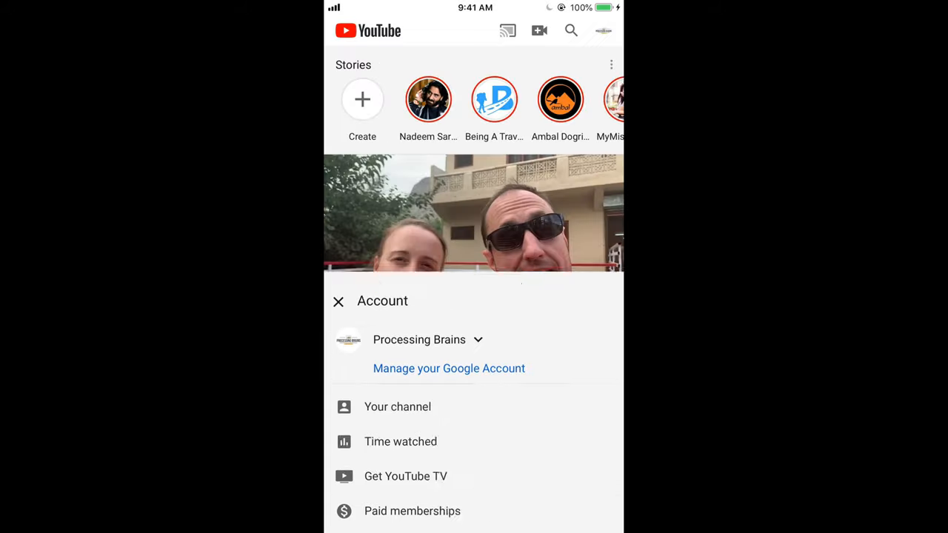
click(397, 407)
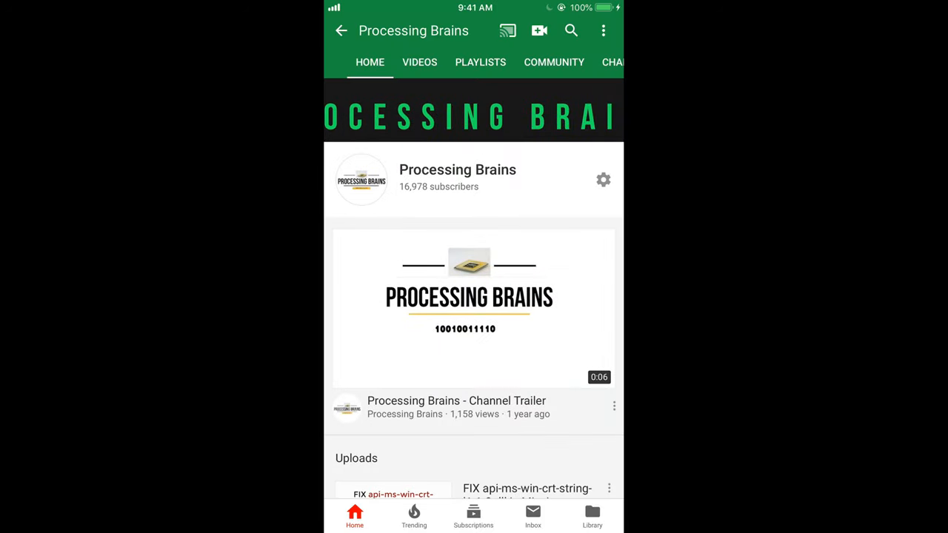
Share the Processing Brains channel from its options menu and choose Copy link.
click(603, 31)
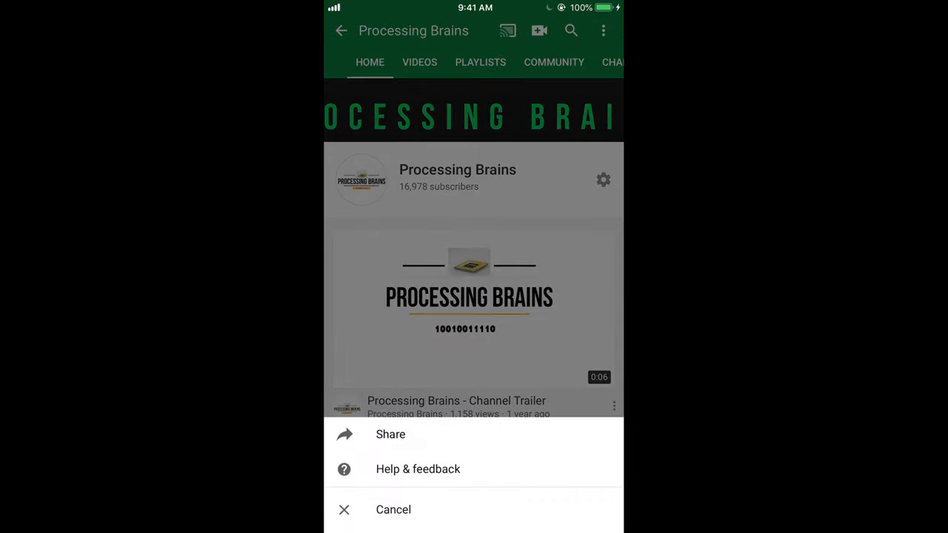
click(391, 434)
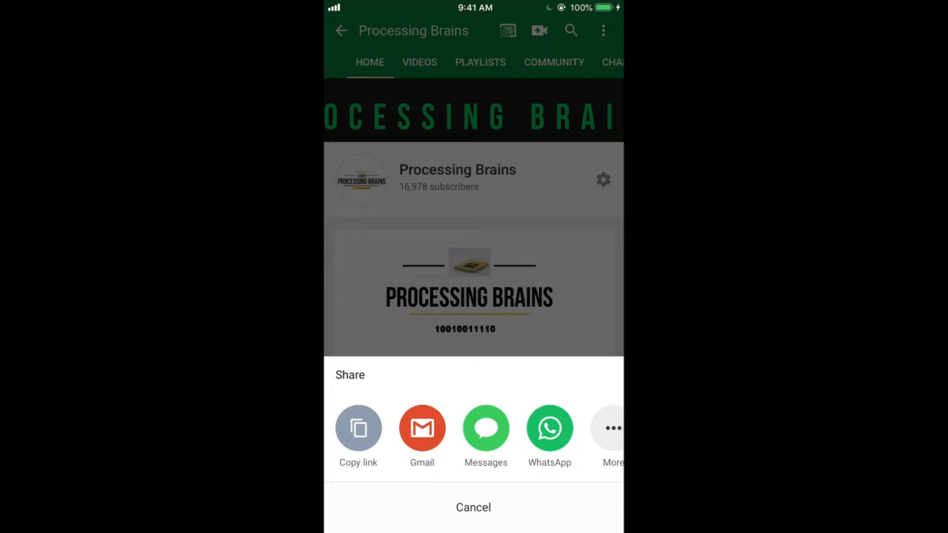
click(473, 507)
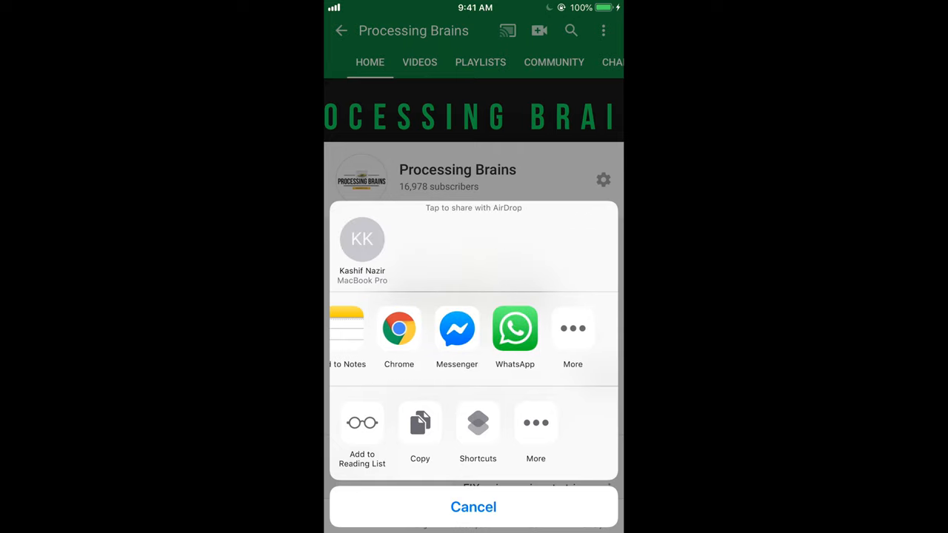
click(473, 507)
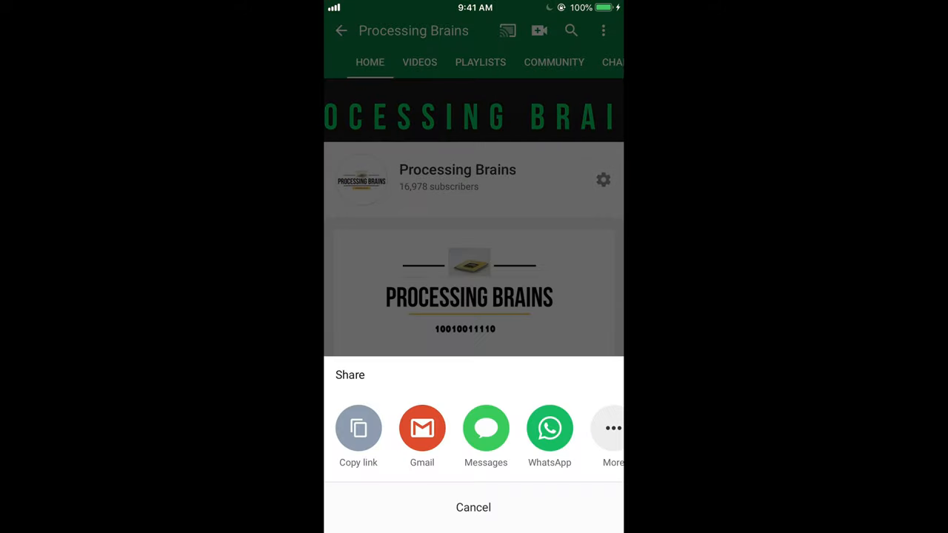
click(357, 428)
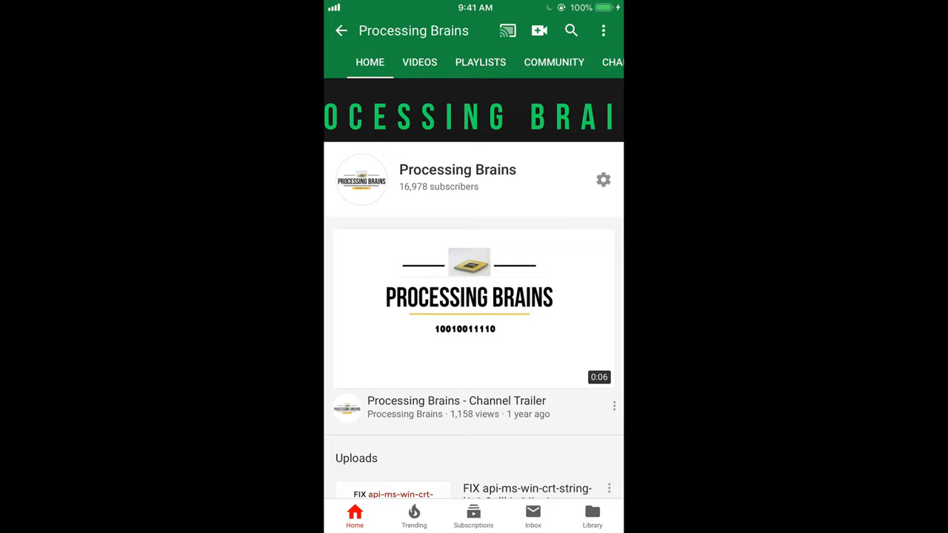
Go home, launch Chrome, and load the youtube.com suggestion from the address bar.
key(home)
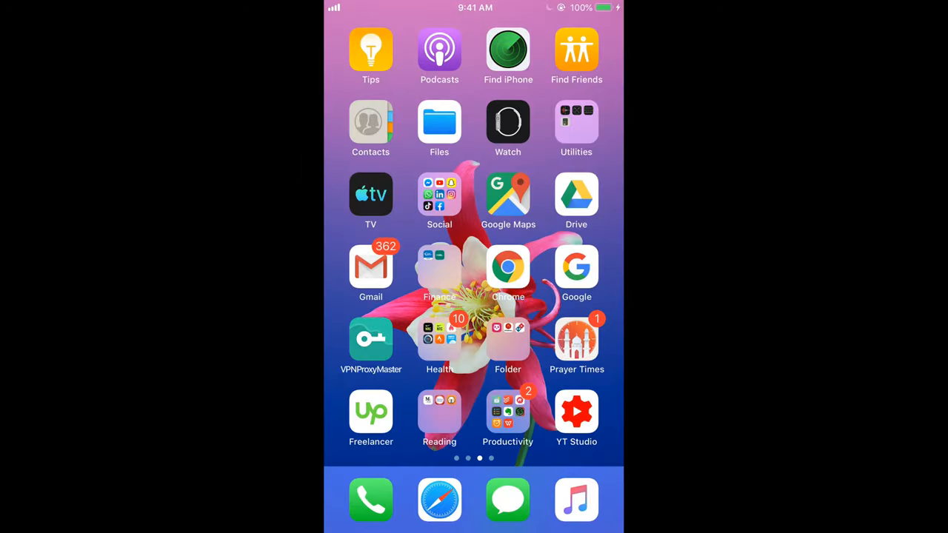
click(508, 266)
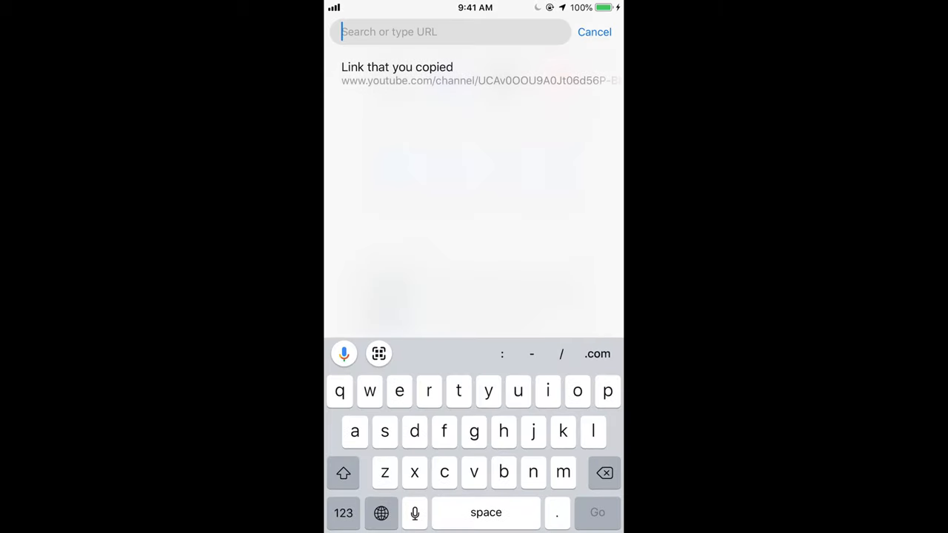
text(twitter.com)
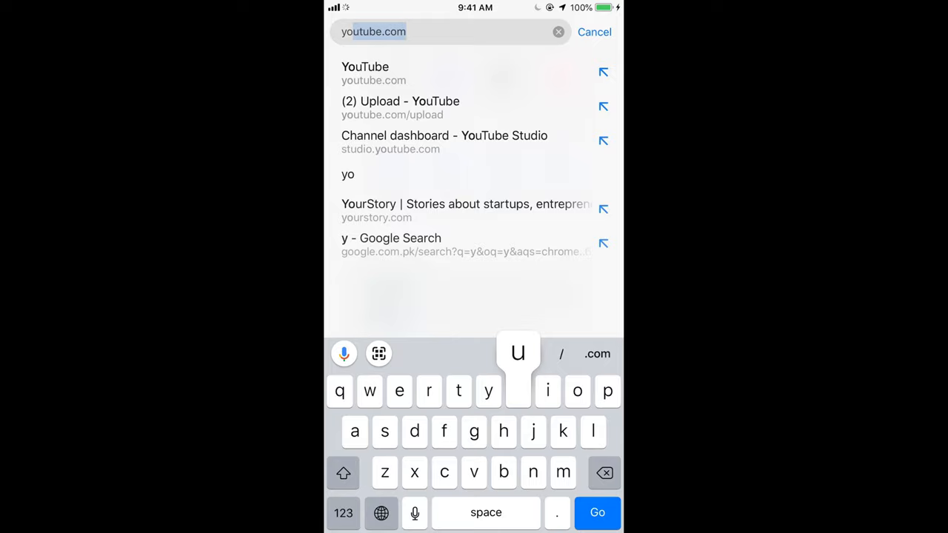
click(365, 73)
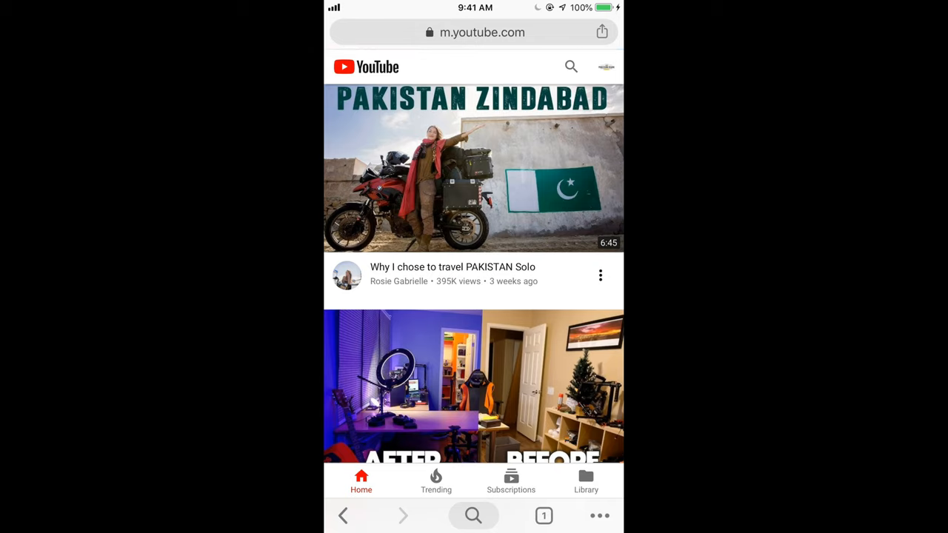
Open the Processing Brains channel on the mobile site and select its URL.
click(606, 67)
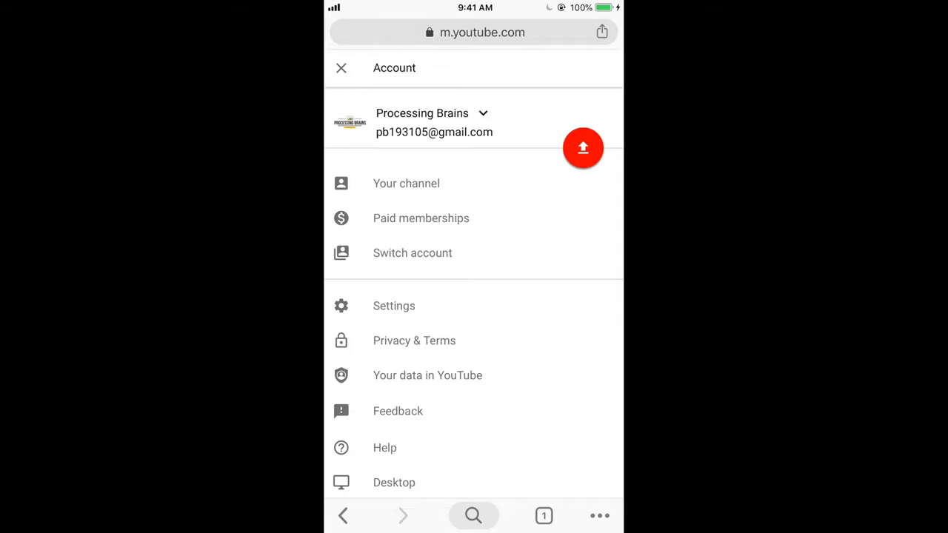
click(406, 183)
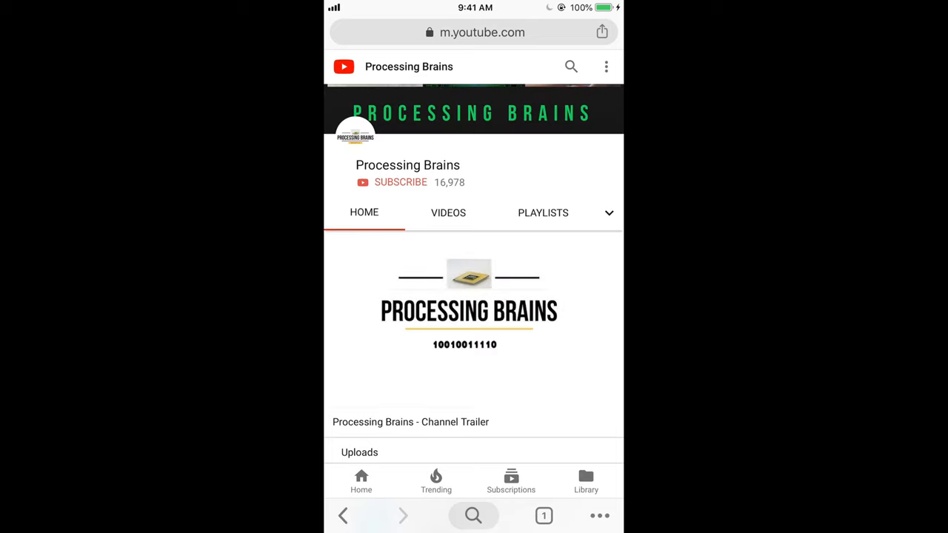
click(606, 67)
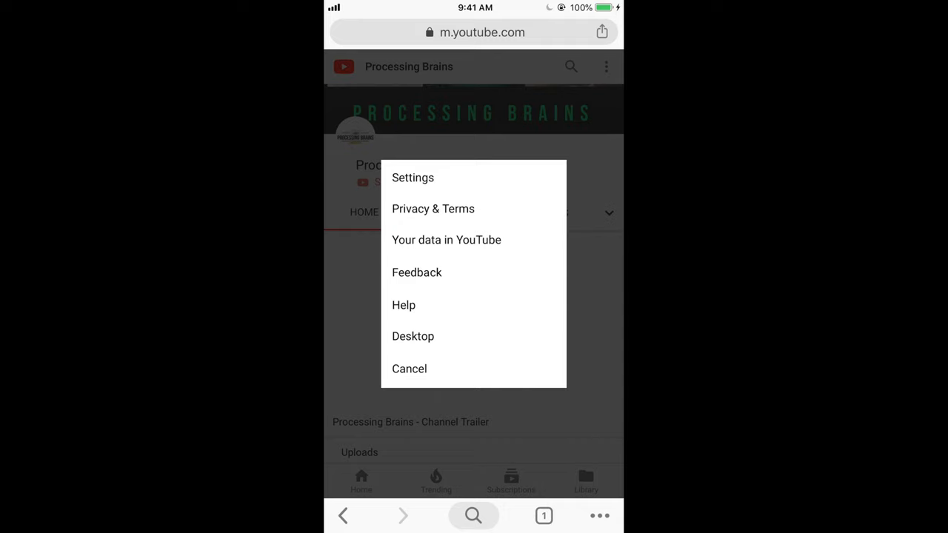
click(409, 369)
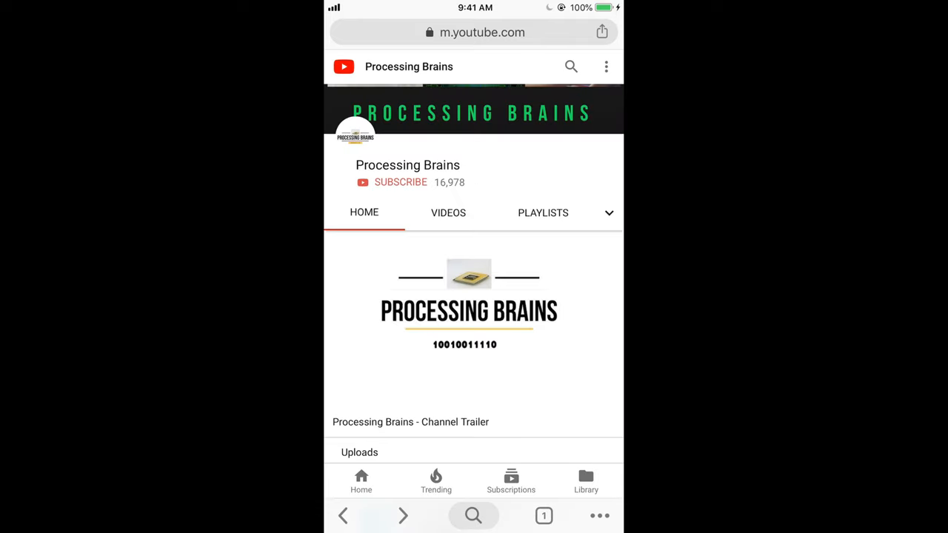
click(482, 32)
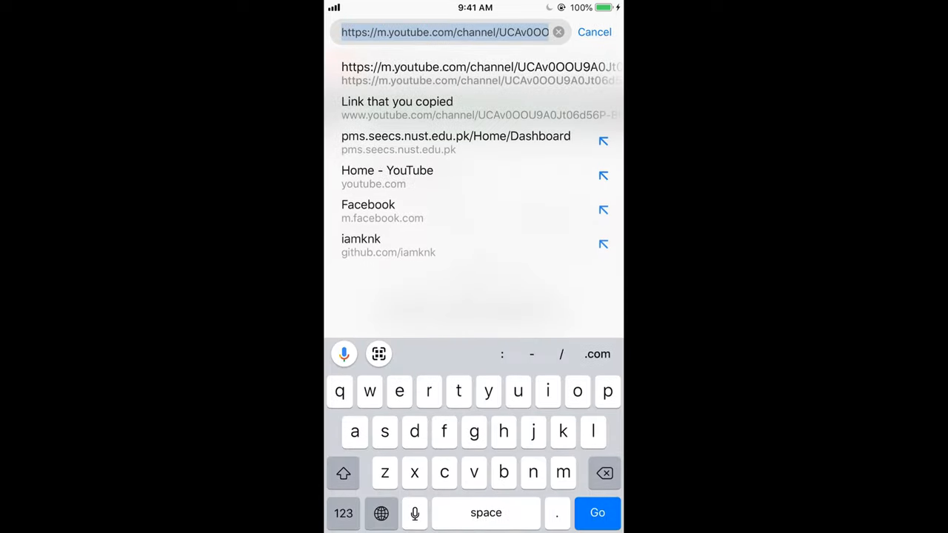